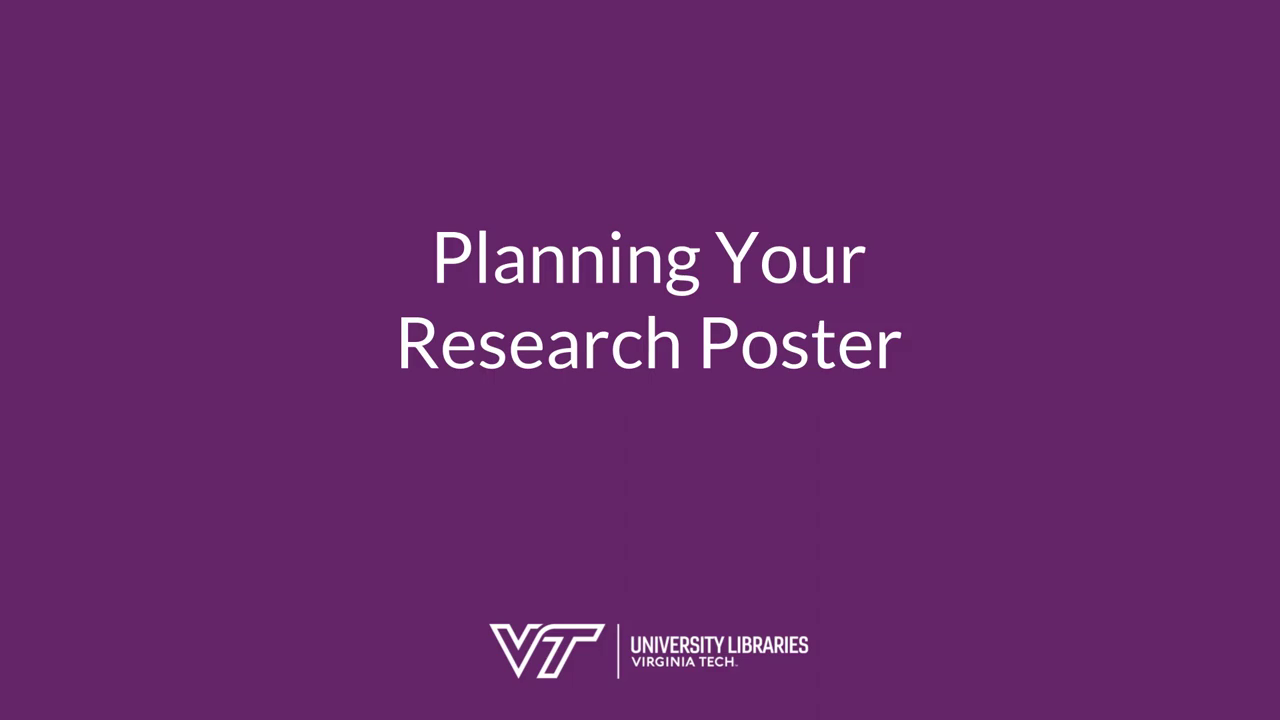
{"action": "key", "text": "Right"}
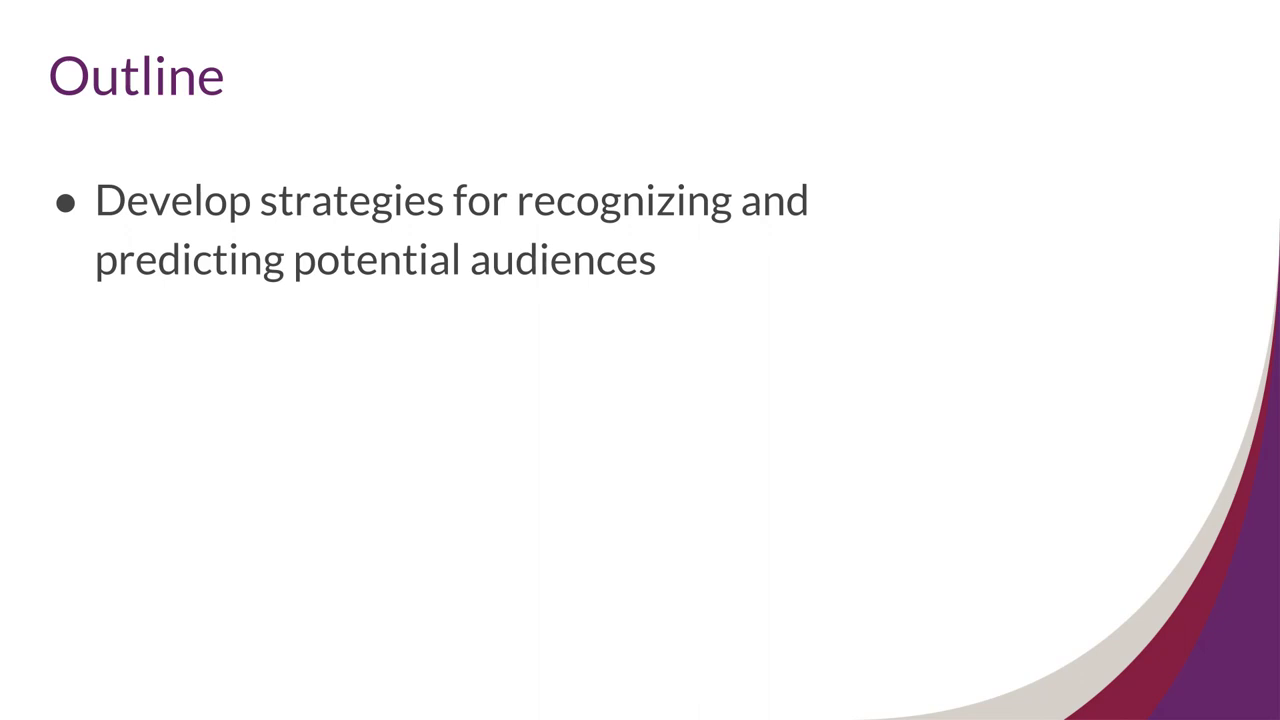
{"action": "type", "text": "Identify audience needs in poster organization"}
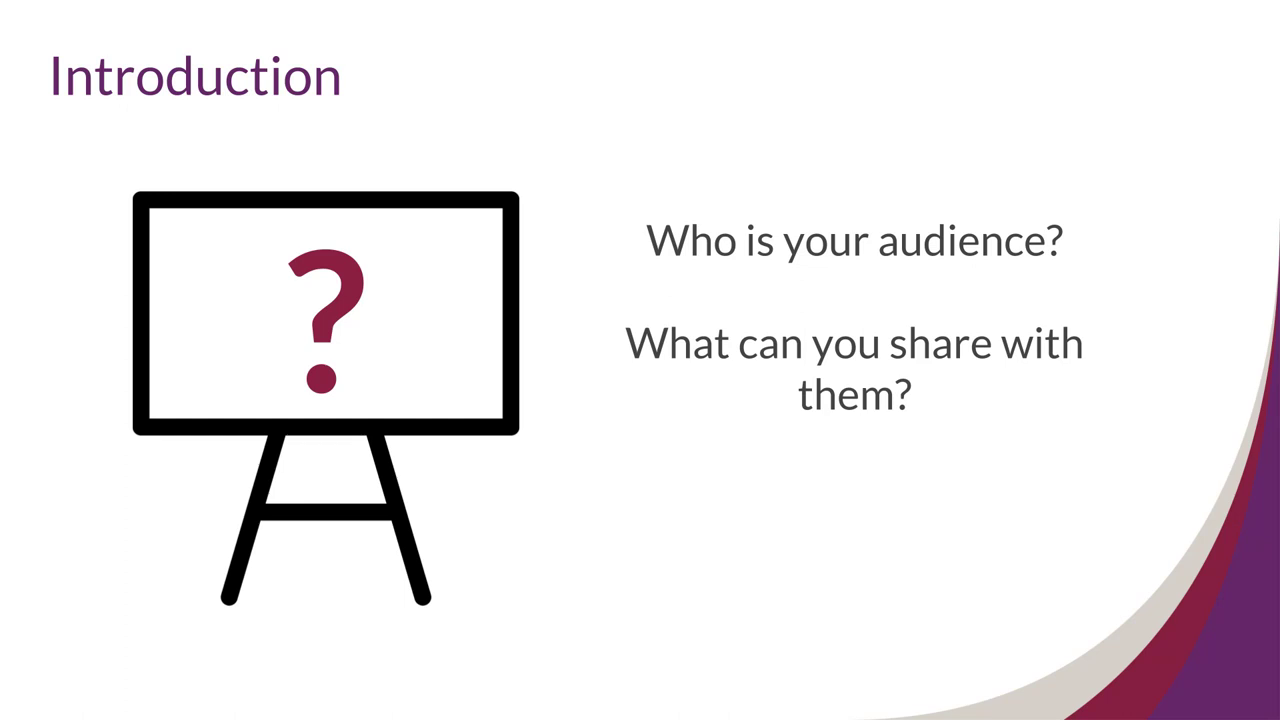
{"action": "key", "text": "Right"}
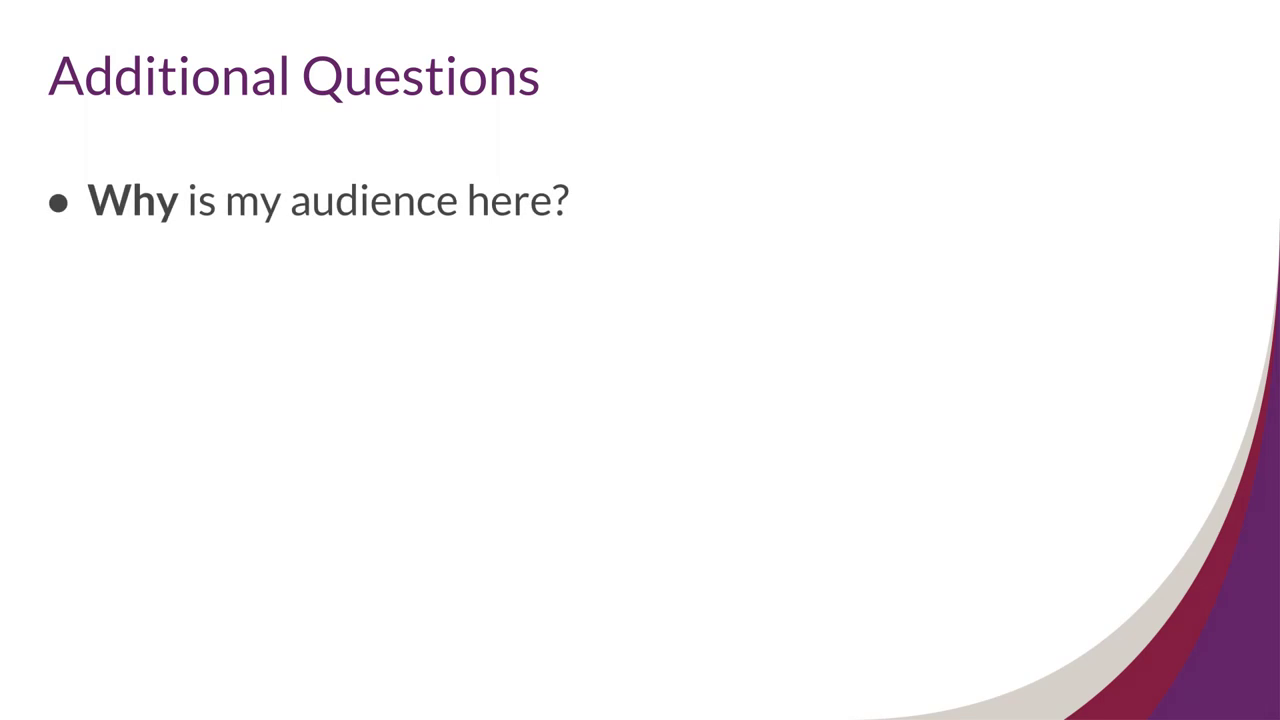
{"action": "type", "text": "What is my audience's background?"}
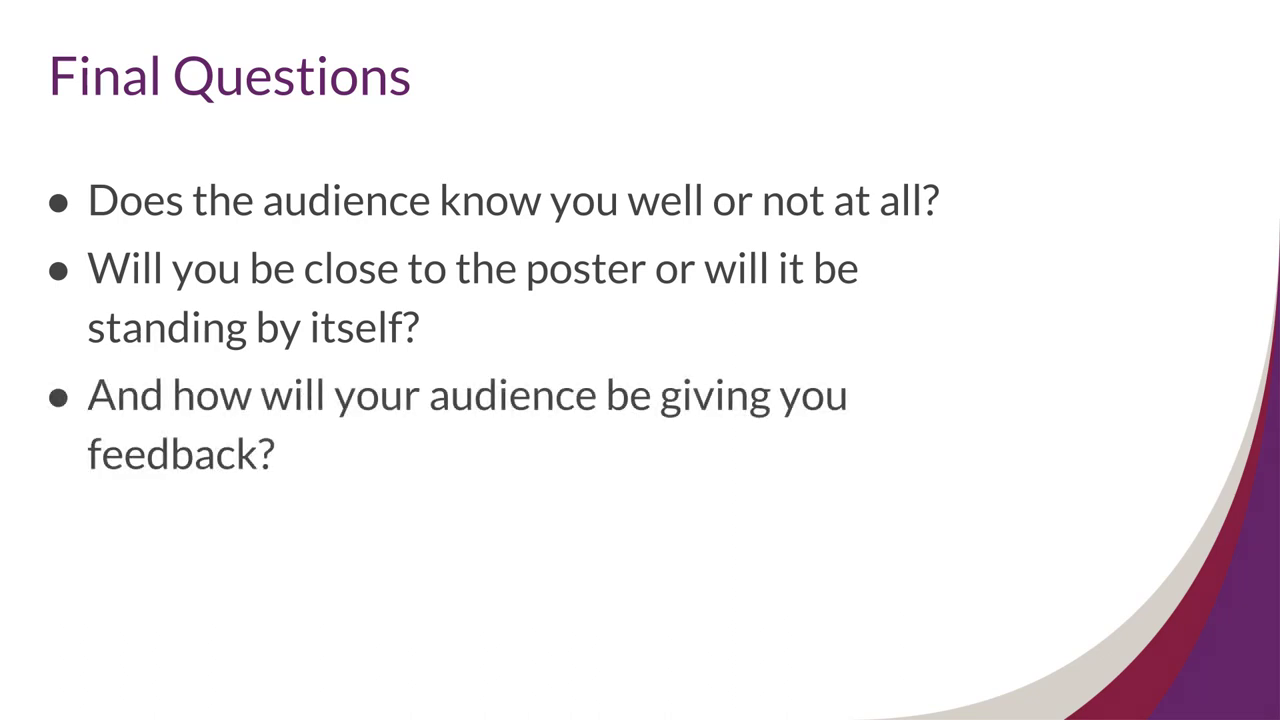
{"action": "type", "text": "Will there be judges?"}
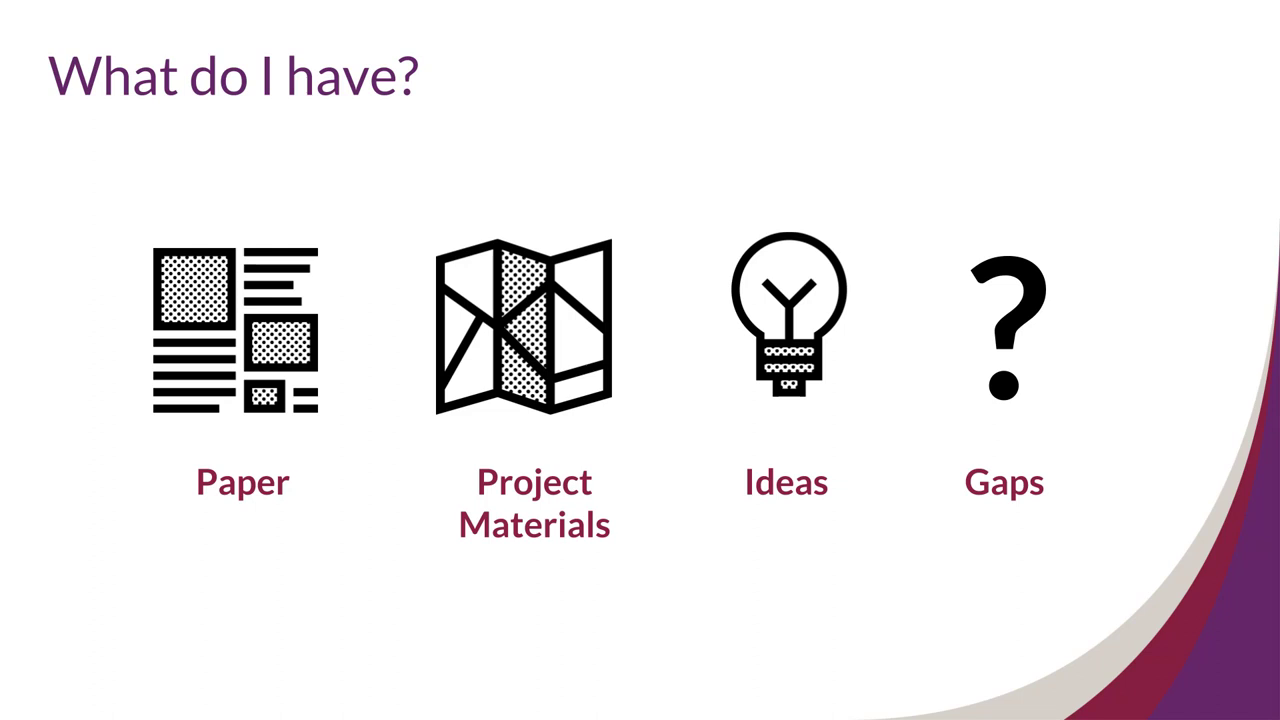
{"action": "key", "text": "right"}
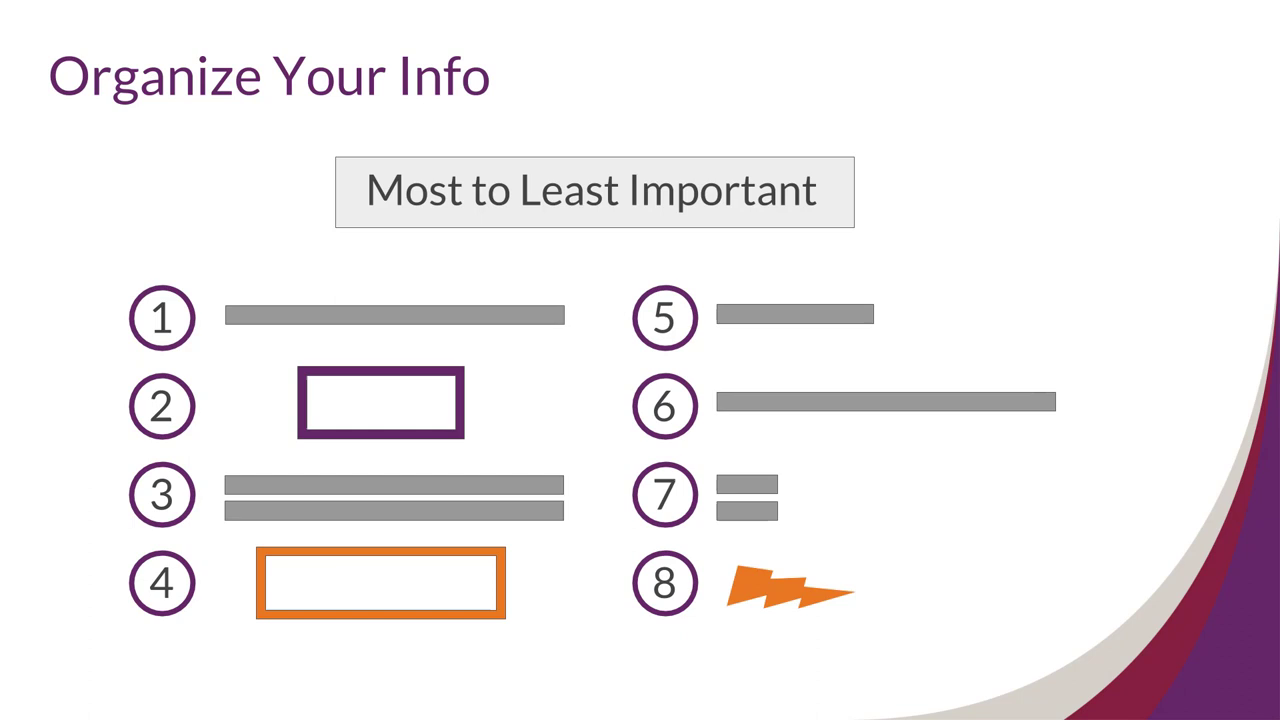
{"action": "key", "text": "right"}
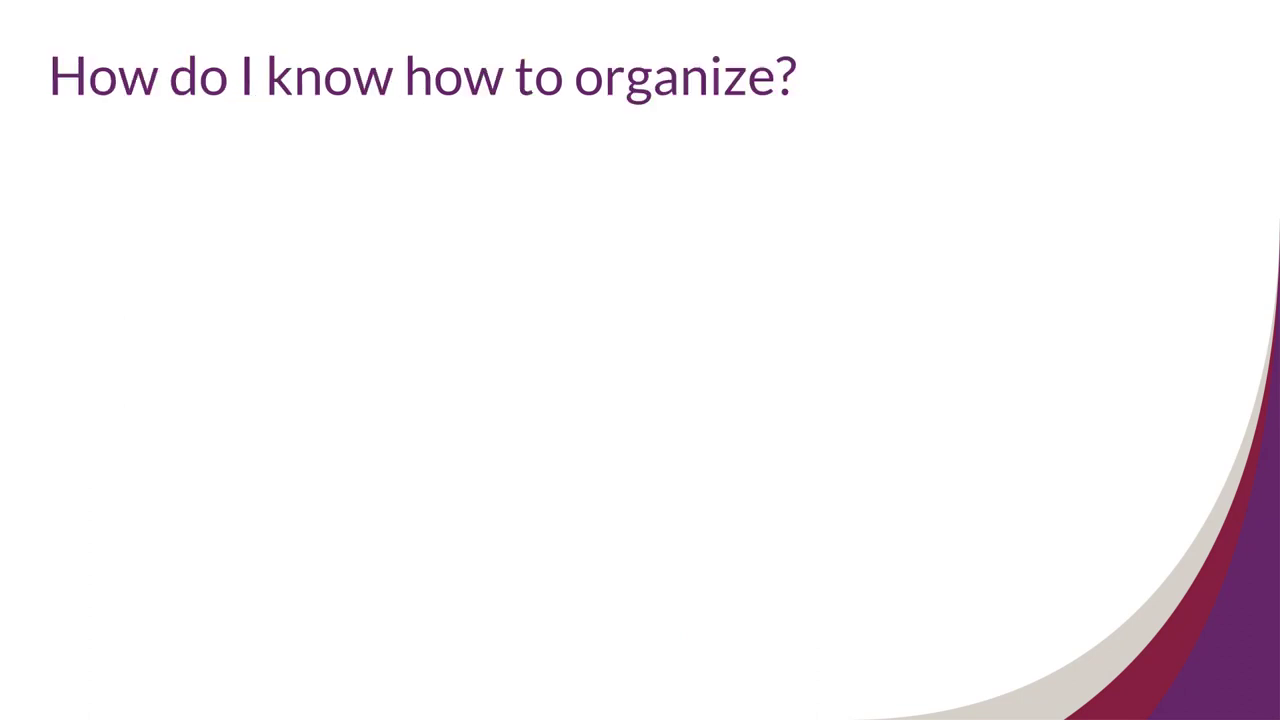